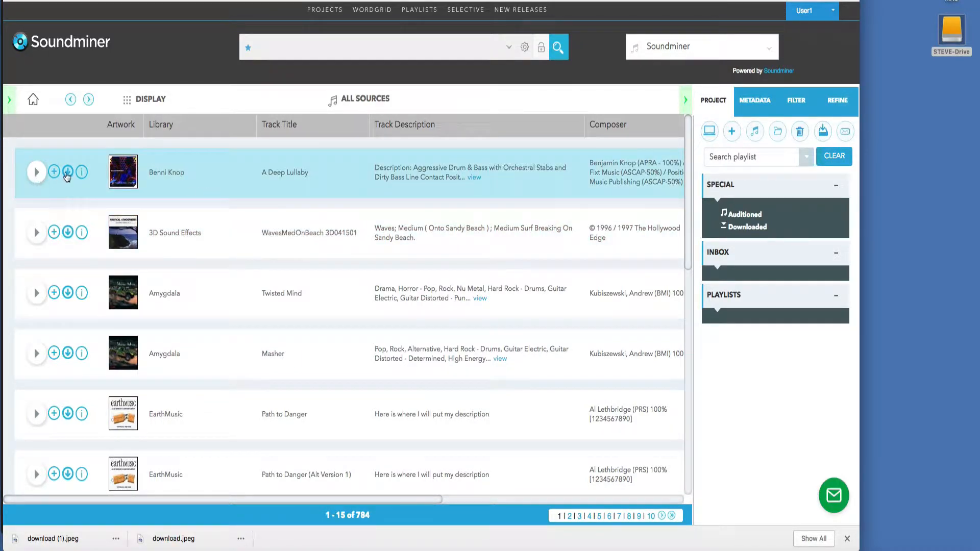
- Bring up the download dialog for the first track, A Deep Lullaby
{"action": "left_click", "coordinate": [67, 171]}
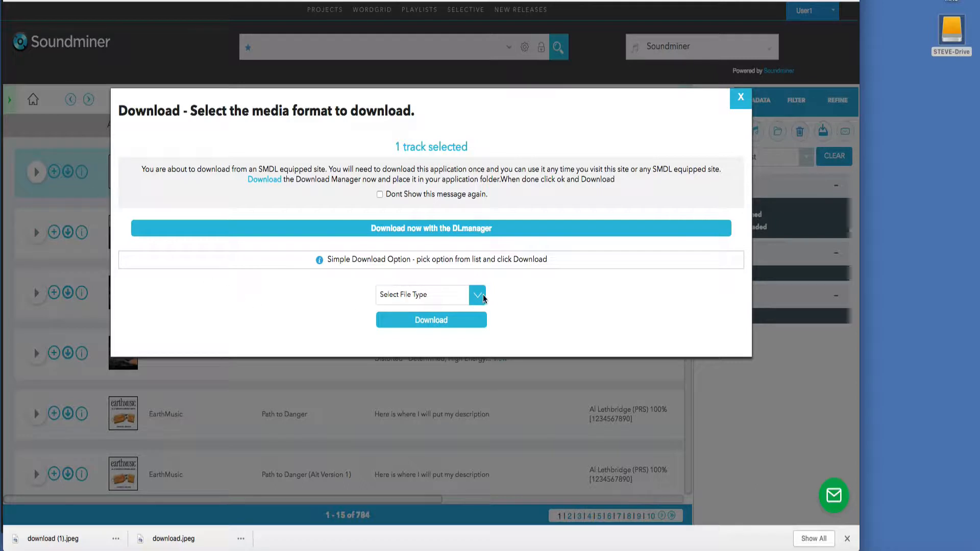
{"action": "mouse_move", "coordinate": [447, 312]}
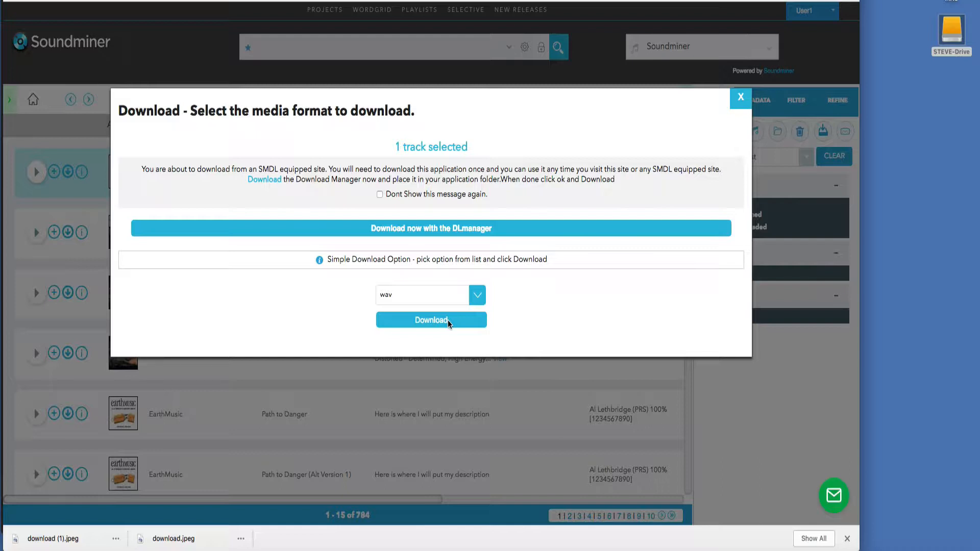
{"action": "mouse_move", "coordinate": [472, 236]}
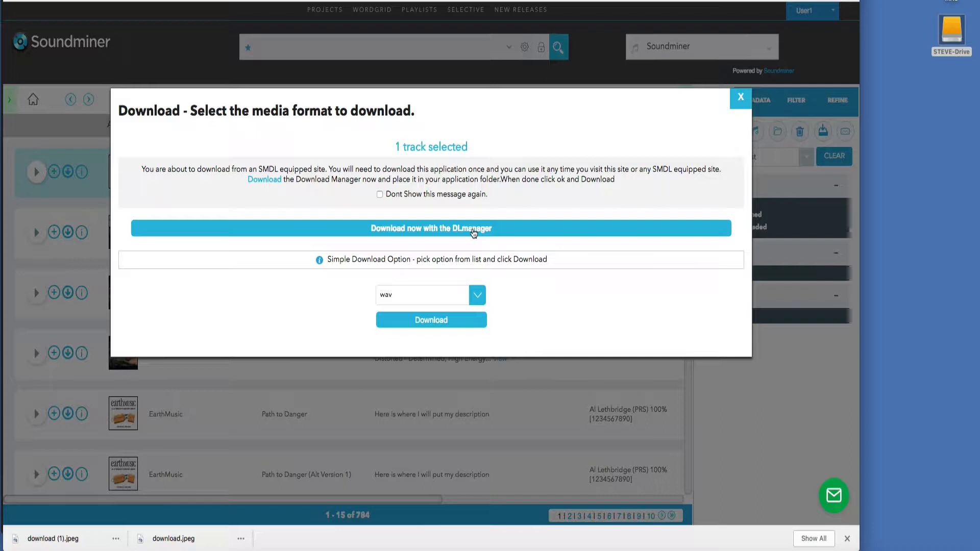
- Download the Download Manager Mac 1.0.12 .dmg installer via the DLmanager link
{"action": "left_click", "coordinate": [431, 227]}
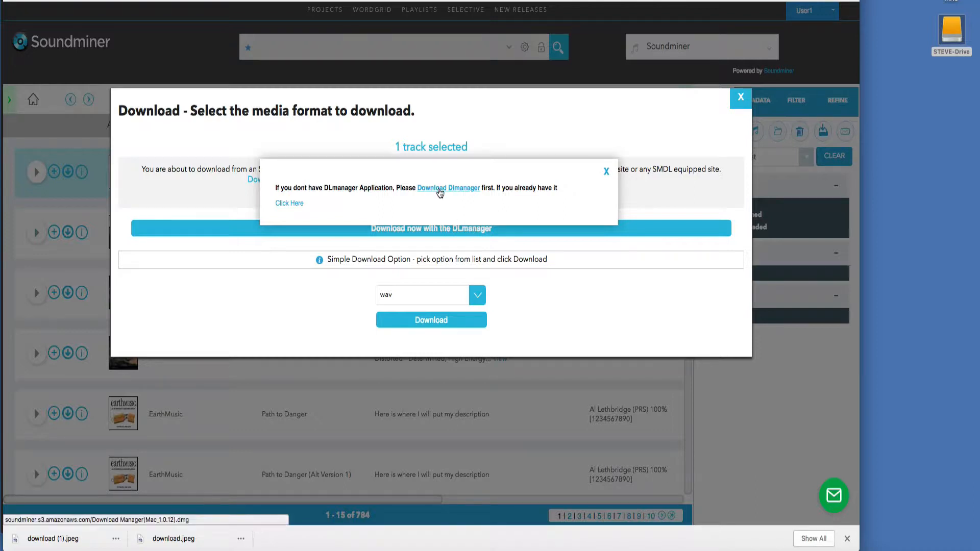
{"action": "left_click", "coordinate": [448, 188]}
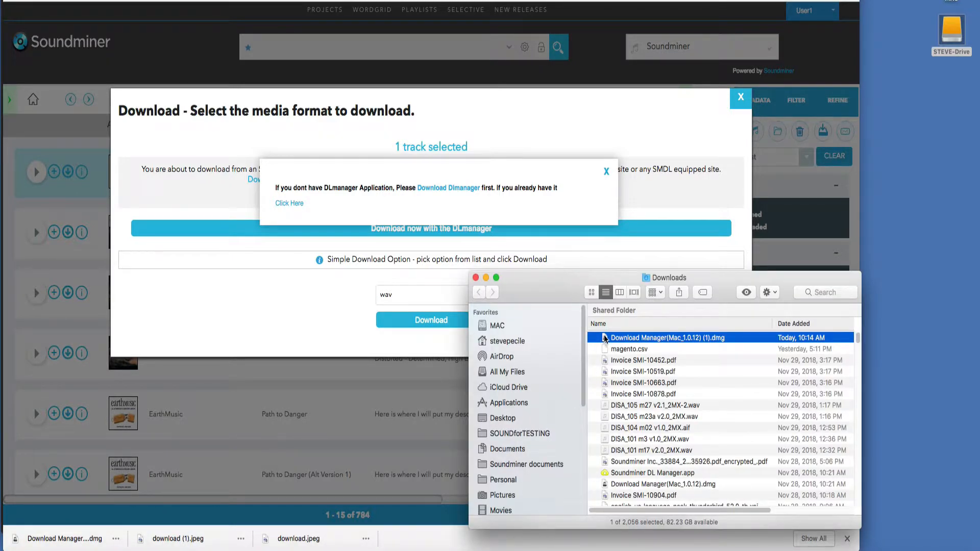
- Mount the Download Manager .dmg and copy Soundminer DL Manager.app into Applications, resolving the replace prompt
{"action": "double_click", "coordinate": [672, 337]}
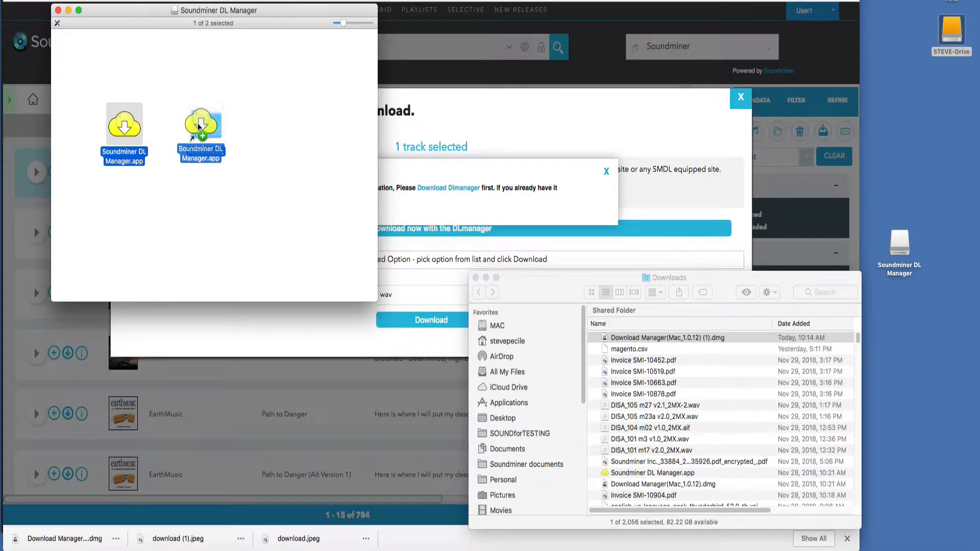
{"action": "left_click_drag", "start_coordinate": [200, 125], "coordinate": [205, 122]}
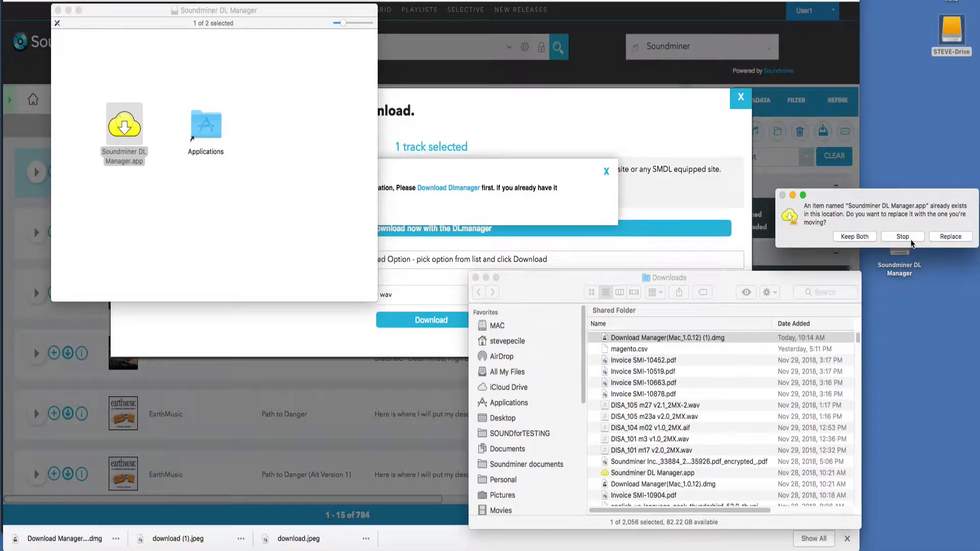
{"action": "left_click", "coordinate": [949, 236]}
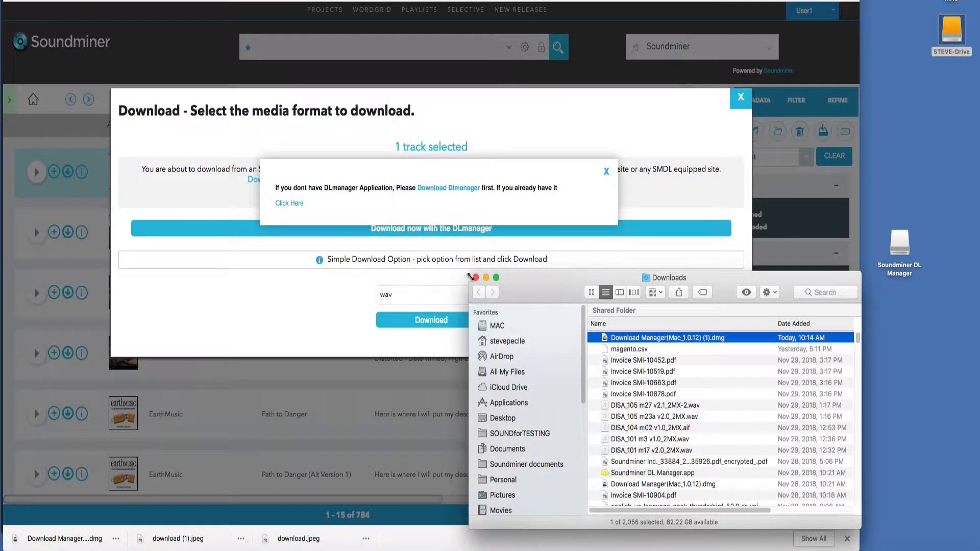
- Let DL Manager links always open the app and accept the wav, 44100 Hz, 16-bit transfer to the Desktop
{"action": "left_click", "coordinate": [474, 278]}
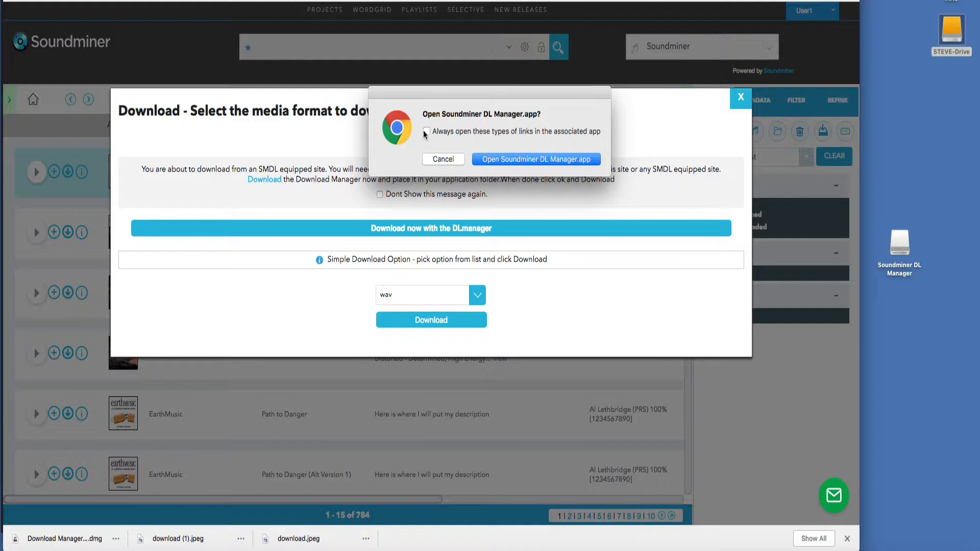
{"action": "left_click", "coordinate": [425, 132]}
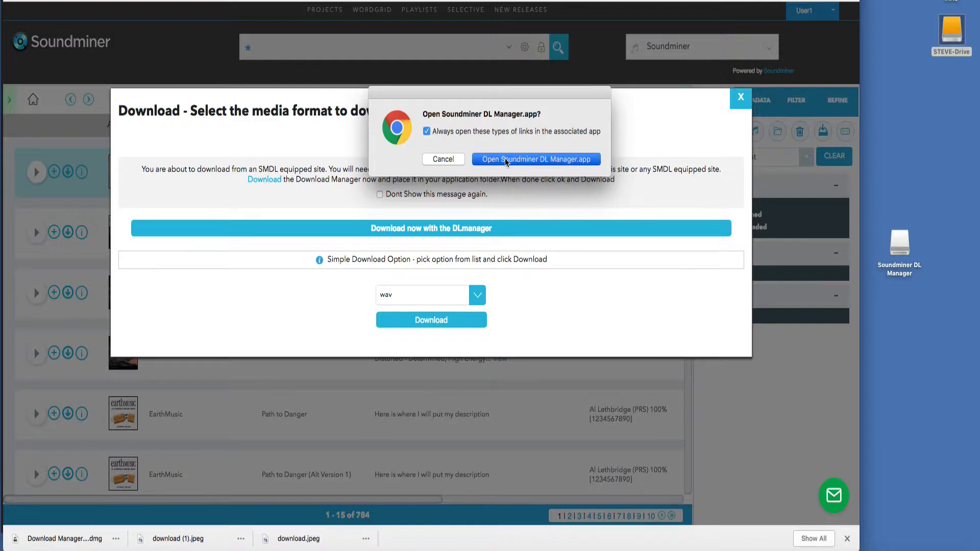
{"action": "left_click", "coordinate": [535, 159]}
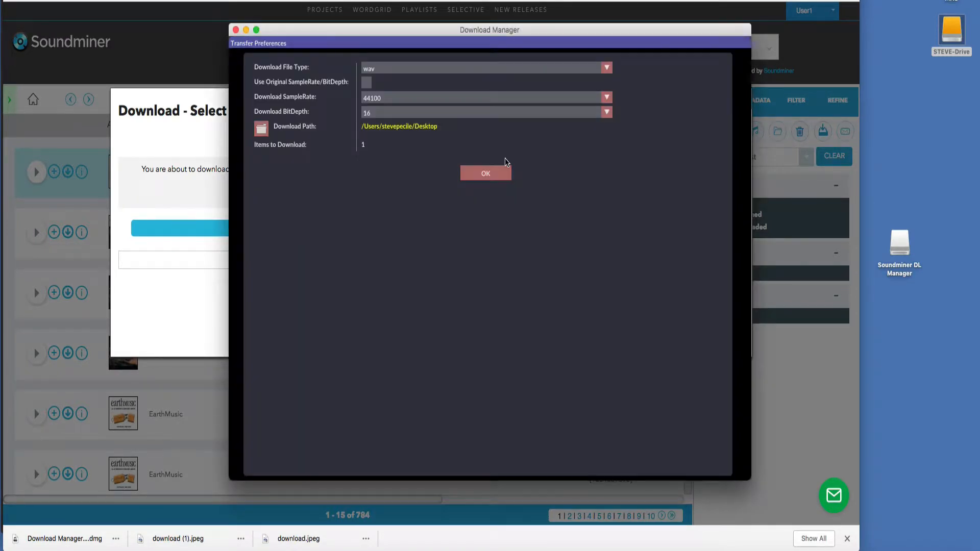
{"action": "left_click", "coordinate": [485, 174]}
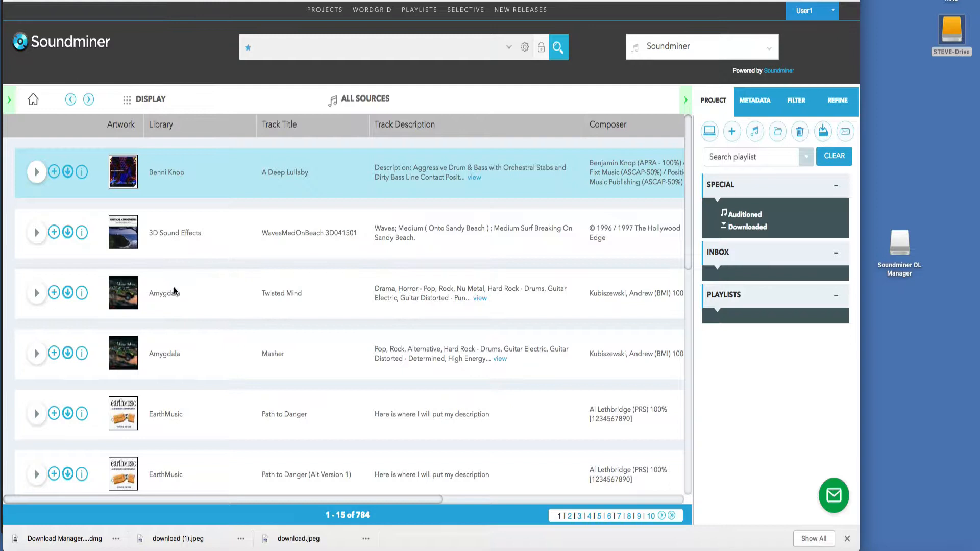
- Create playlist TEST, add the six tracks to it and bring up their download dialog
{"action": "left_click", "coordinate": [731, 132]}
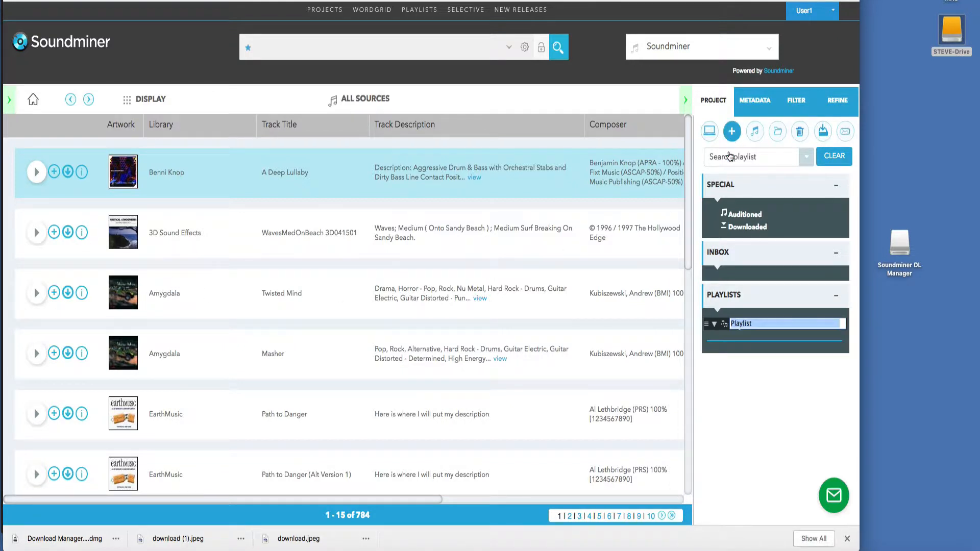
{"action": "type", "text": "TEST"}
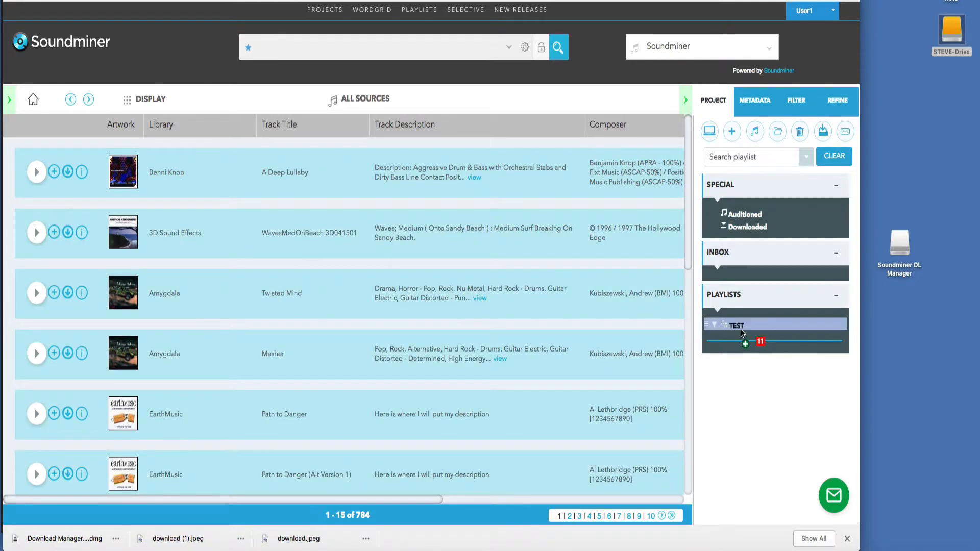
{"action": "left_click", "coordinate": [714, 325]}
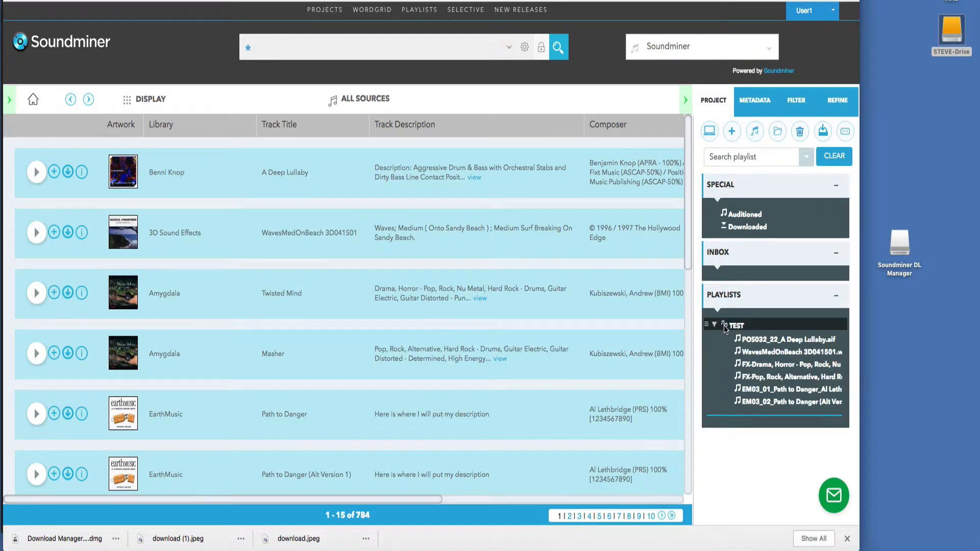
{"action": "left_click", "coordinate": [822, 132]}
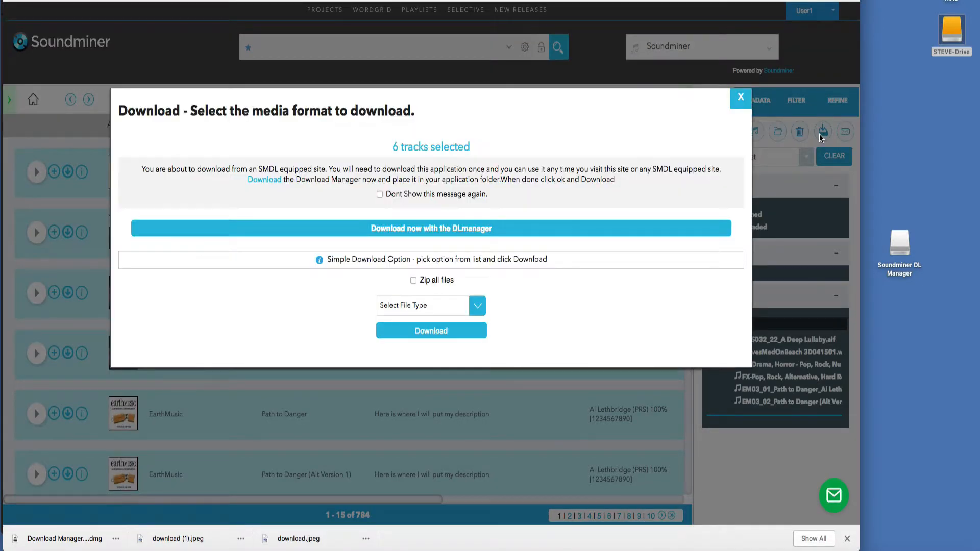
- Send the six TEST tracks to DL Manager and confirm an aif, 48000 Hz, 24-bit transfer to the Desktop
{"action": "left_click", "coordinate": [740, 98]}
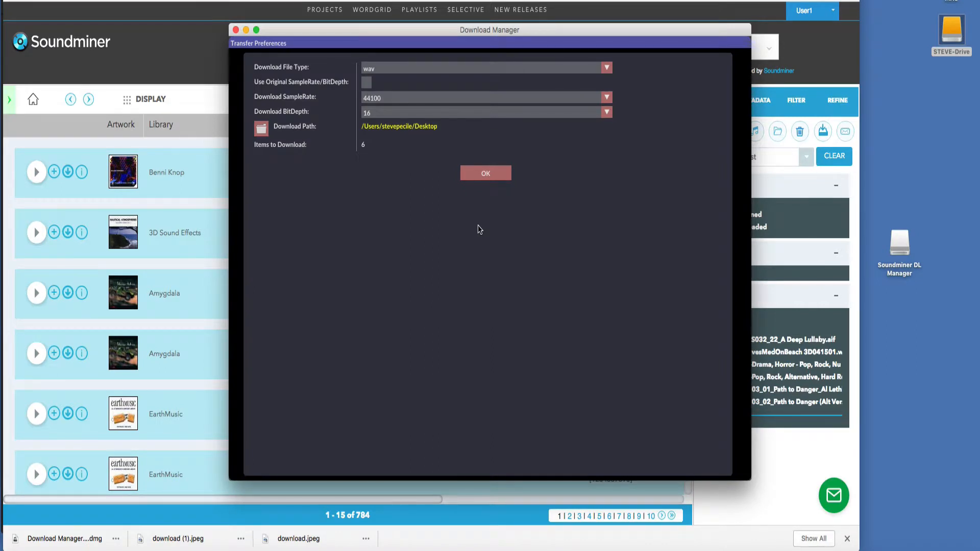
{"action": "left_click", "coordinate": [604, 67]}
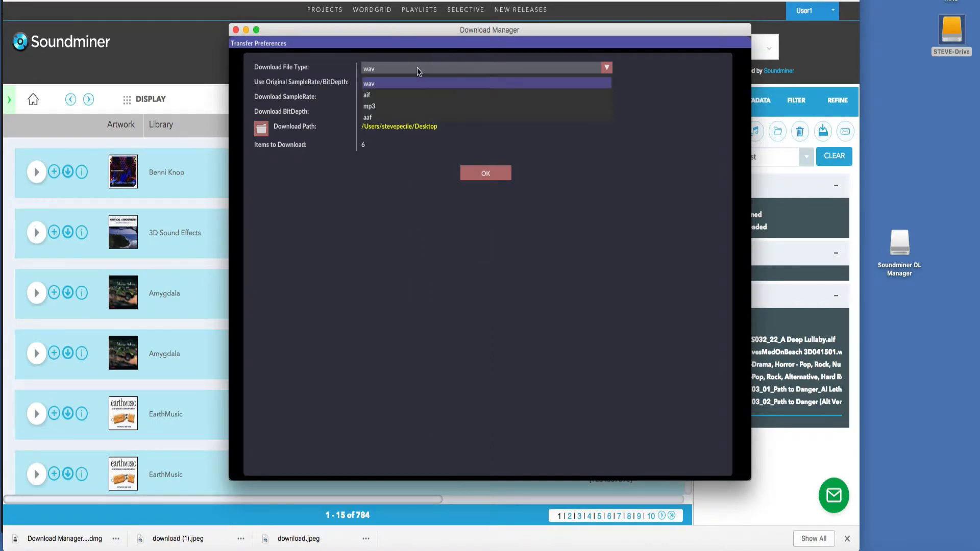
{"action": "left_click", "coordinate": [368, 83]}
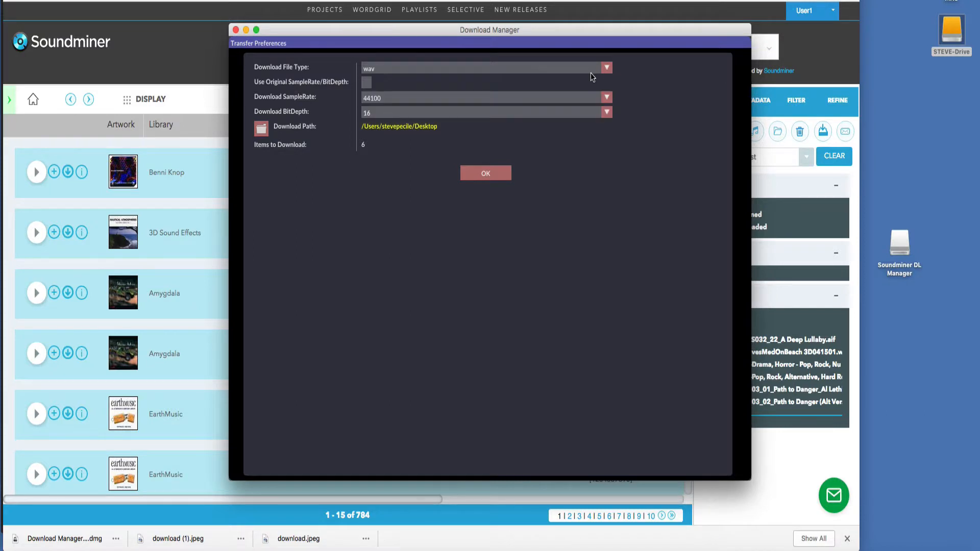
{"action": "left_click", "coordinate": [604, 68]}
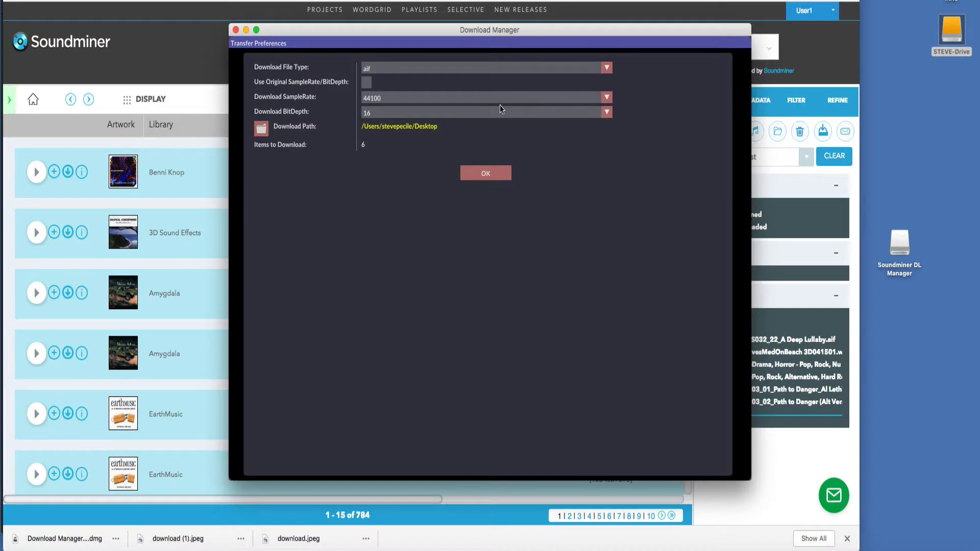
{"action": "left_click", "coordinate": [603, 98]}
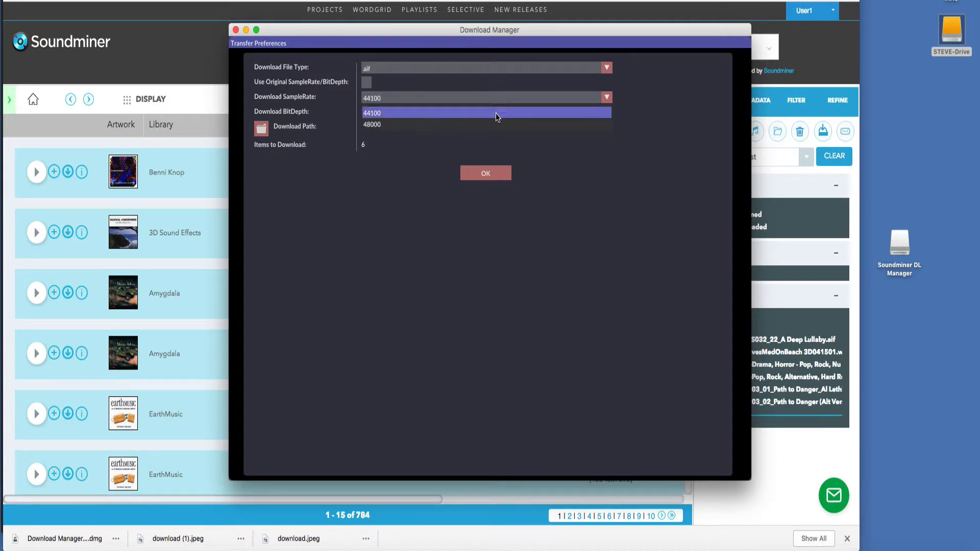
{"action": "left_click", "coordinate": [372, 124]}
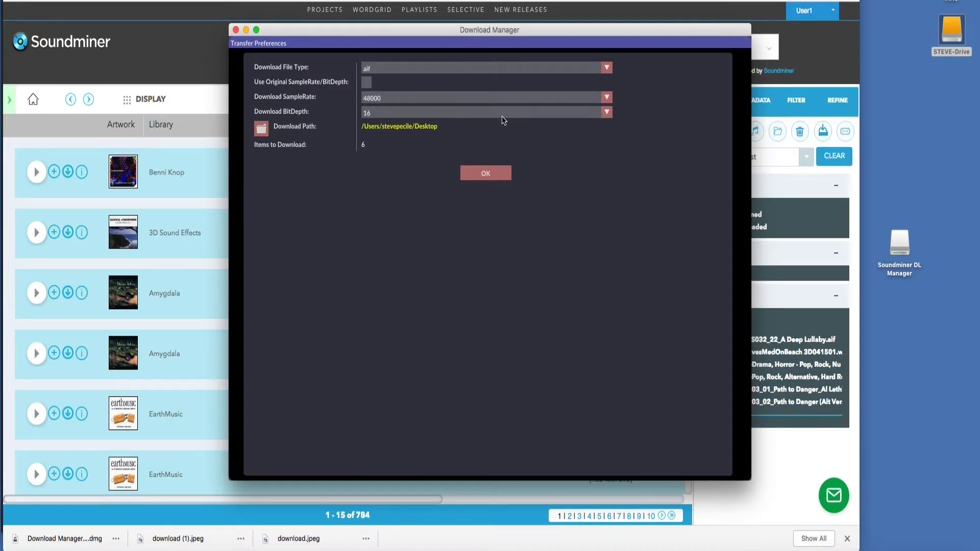
{"action": "left_click", "coordinate": [604, 112]}
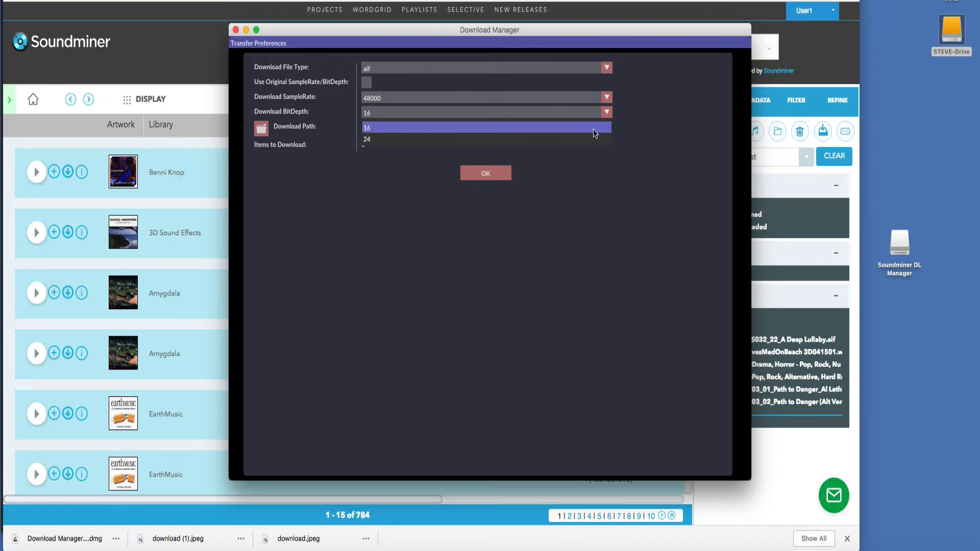
{"action": "left_click", "coordinate": [367, 139]}
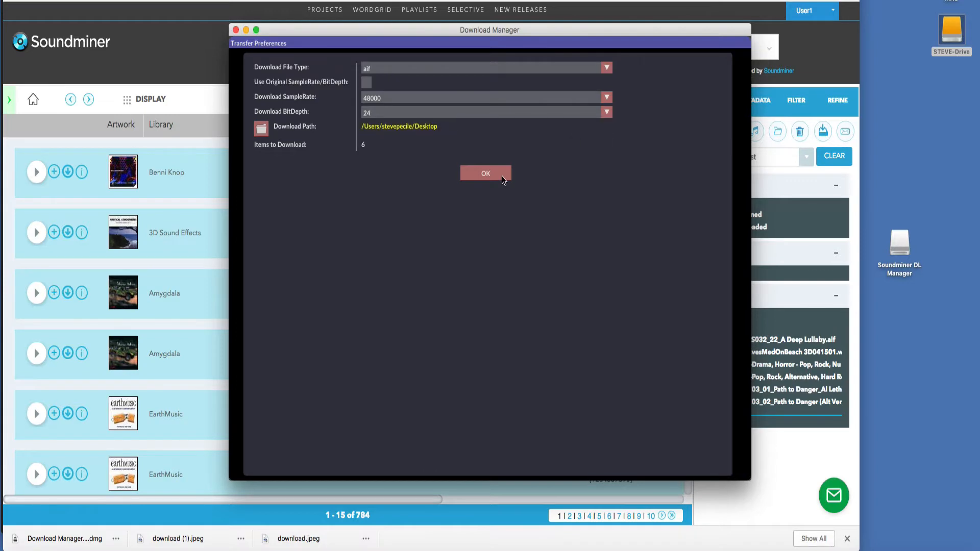
{"action": "left_click", "coordinate": [486, 173]}
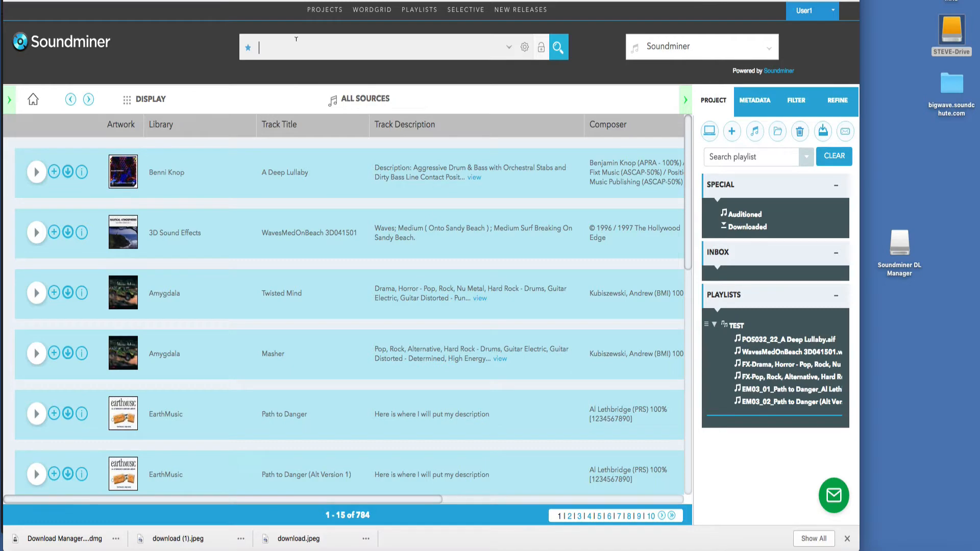
- Search the catalogue for 'rock', narrowing the list to 104 results
{"action": "type", "text": "rock"}
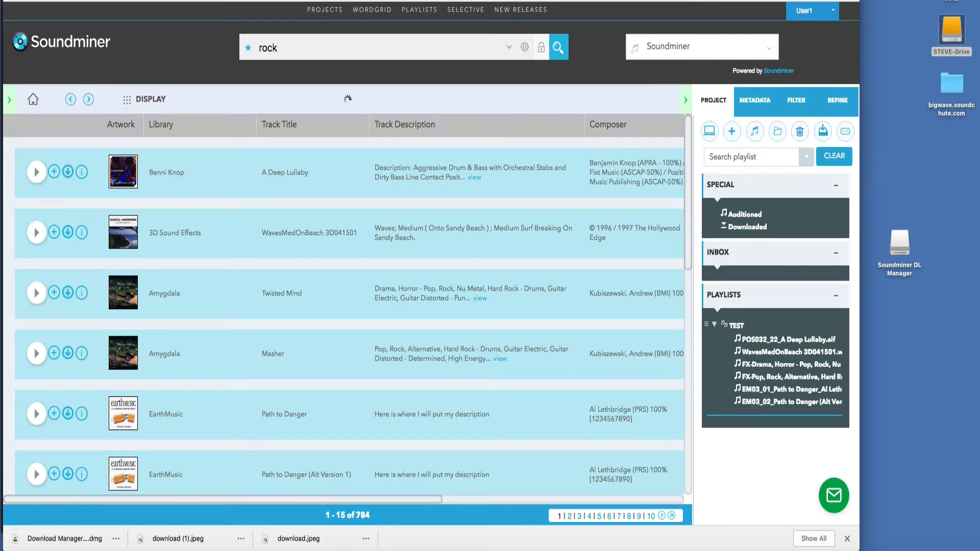
{"action": "left_click", "coordinate": [557, 47]}
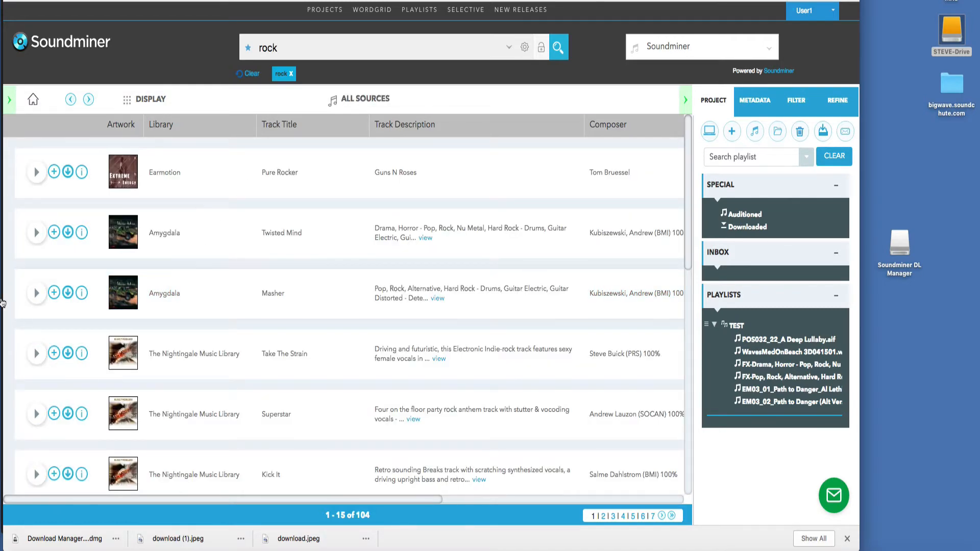
{"action": "mouse_move", "coordinate": [36, 293]}
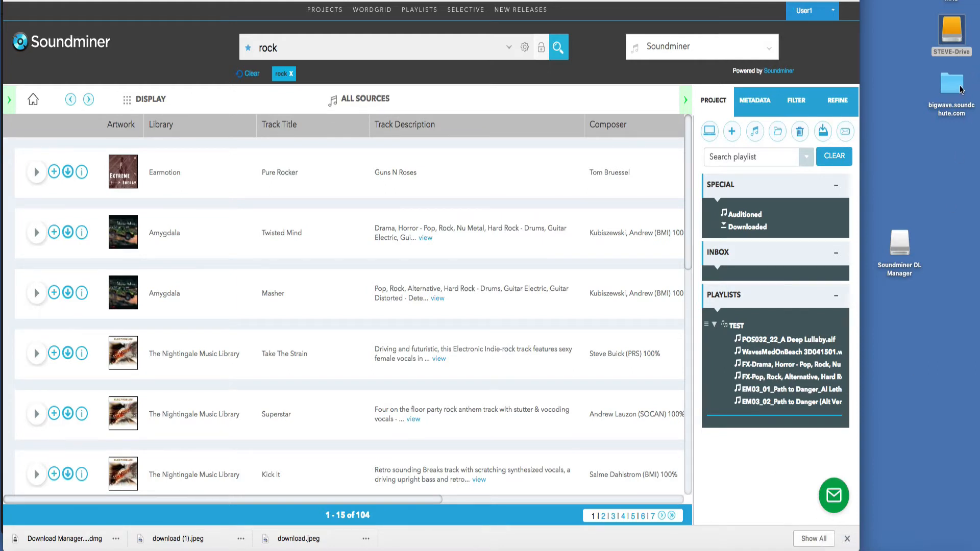
{"action": "mouse_move", "coordinate": [955, 88]}
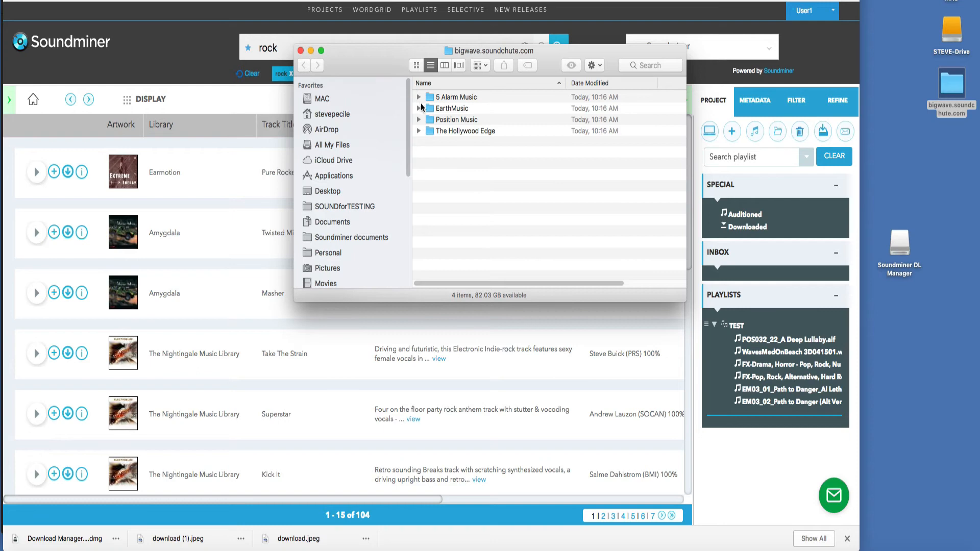
- Expand the 5 Alarm Music, Amygdala, Position Music and The Hollywood Edge folders to show the aif files
{"action": "left_click", "coordinate": [419, 97]}
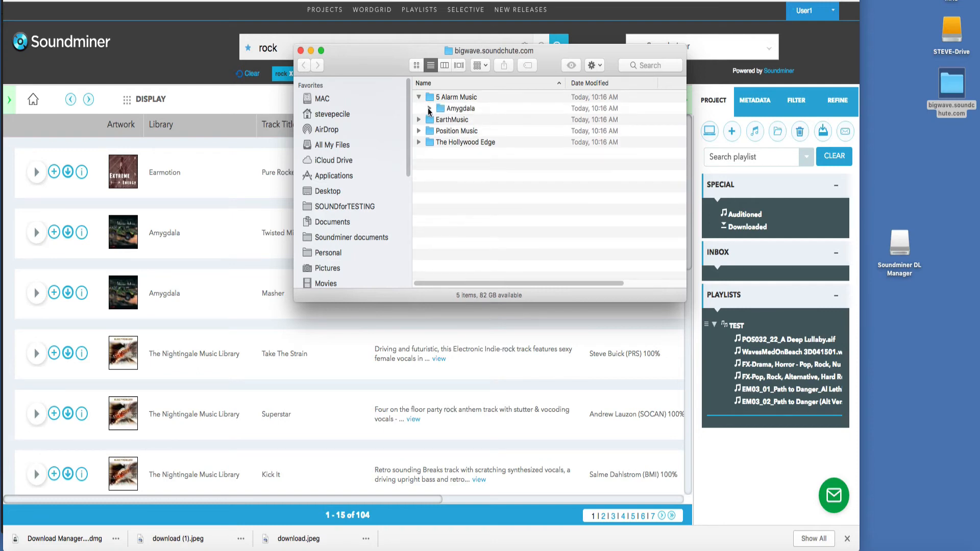
{"action": "left_click", "coordinate": [419, 108]}
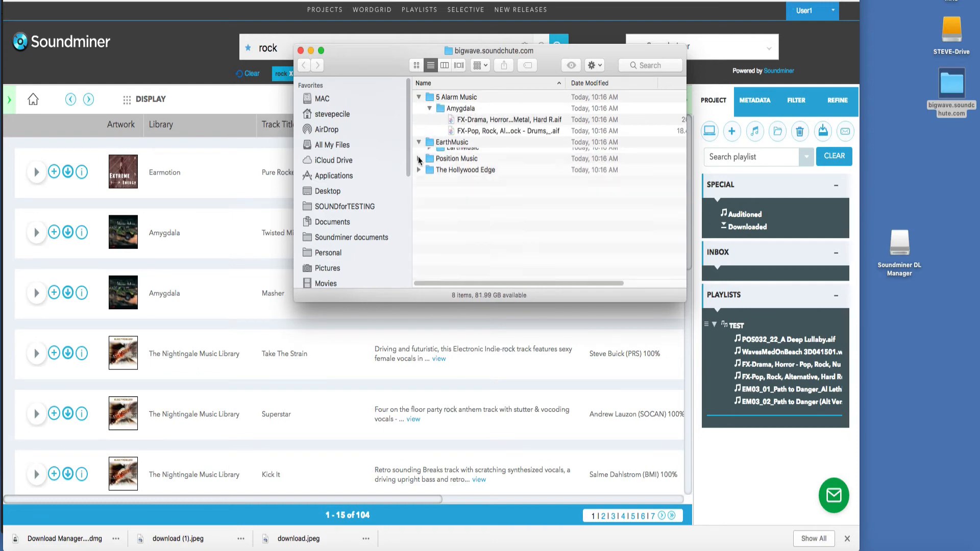
{"action": "left_click", "coordinate": [461, 153]}
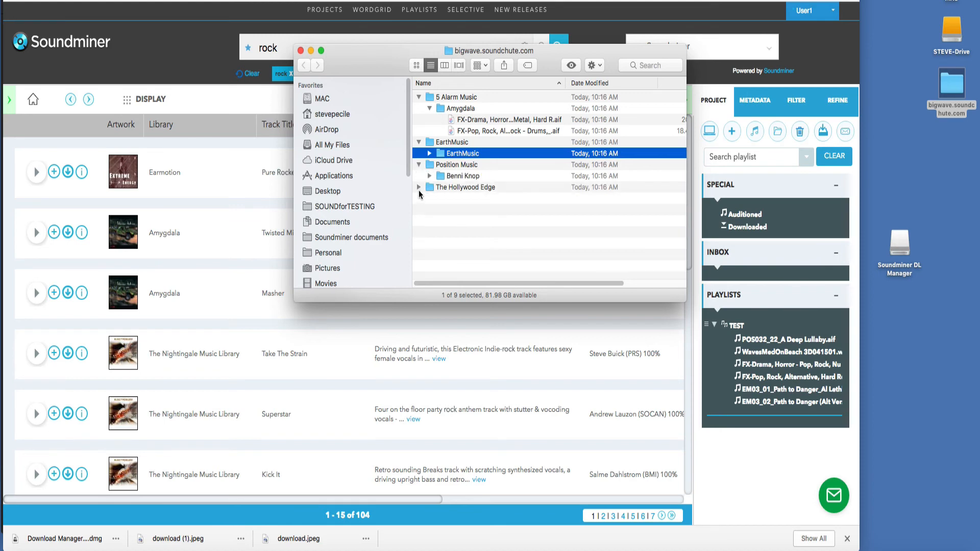
{"action": "left_click", "coordinate": [419, 187]}
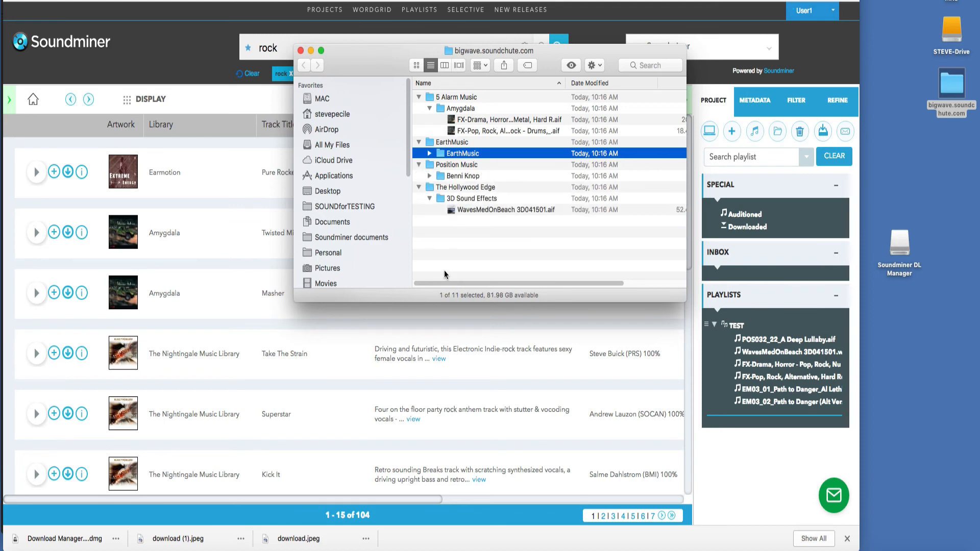